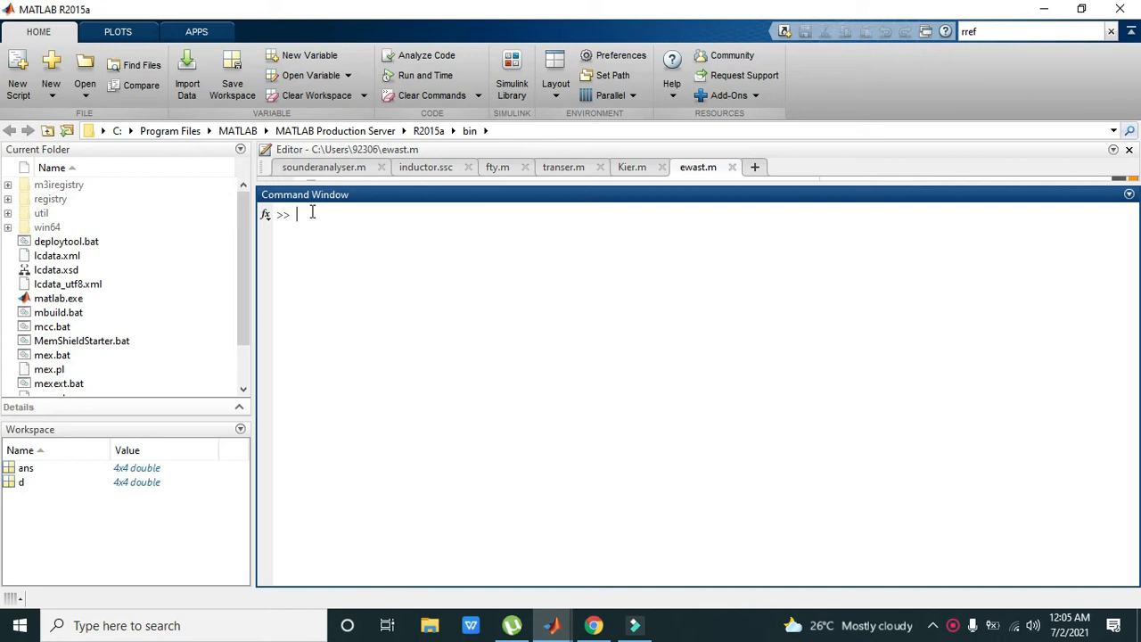
Enter mat=magic(4) in the Command Window to create the 4x4 magic square
{"action": "type", "text": "mat"}
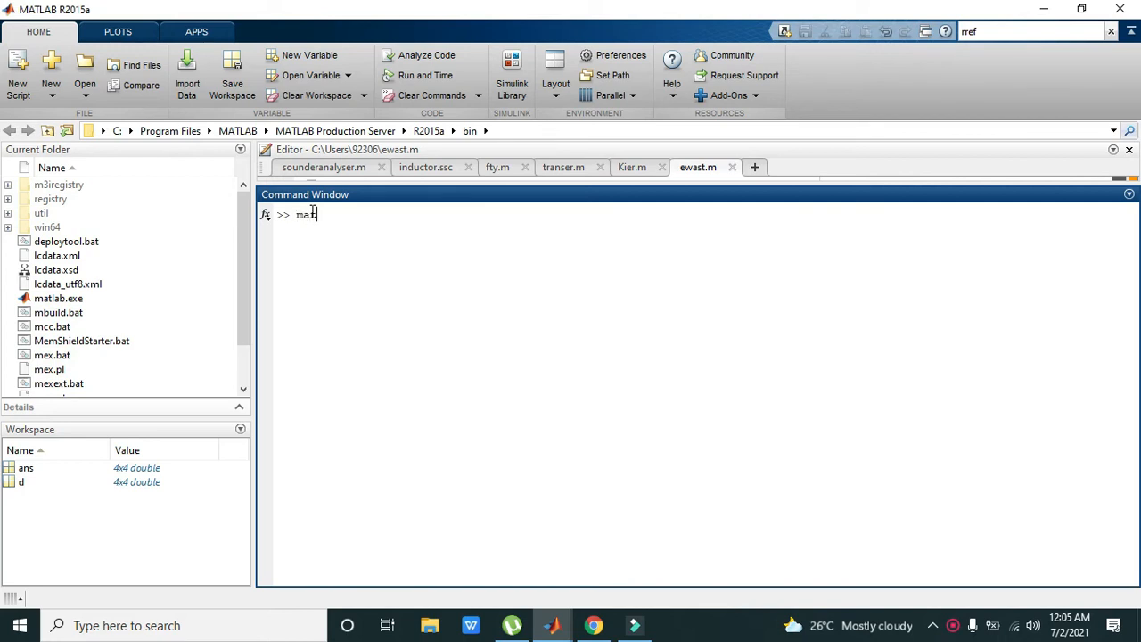
{"action": "type", "text": "="}
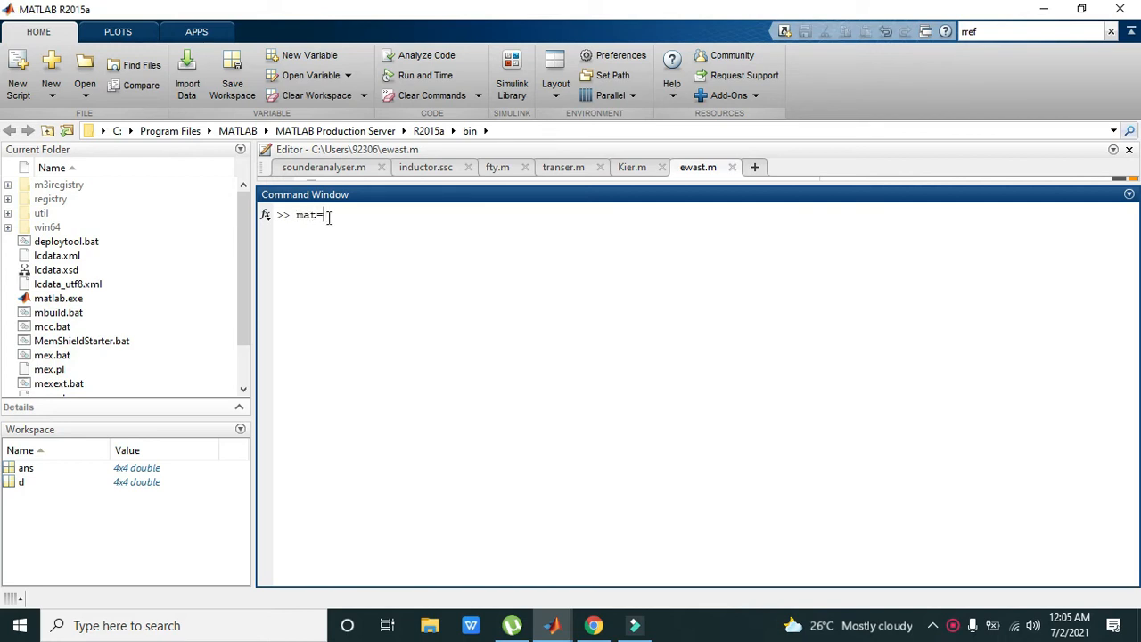
{"action": "type", "text": "magic"}
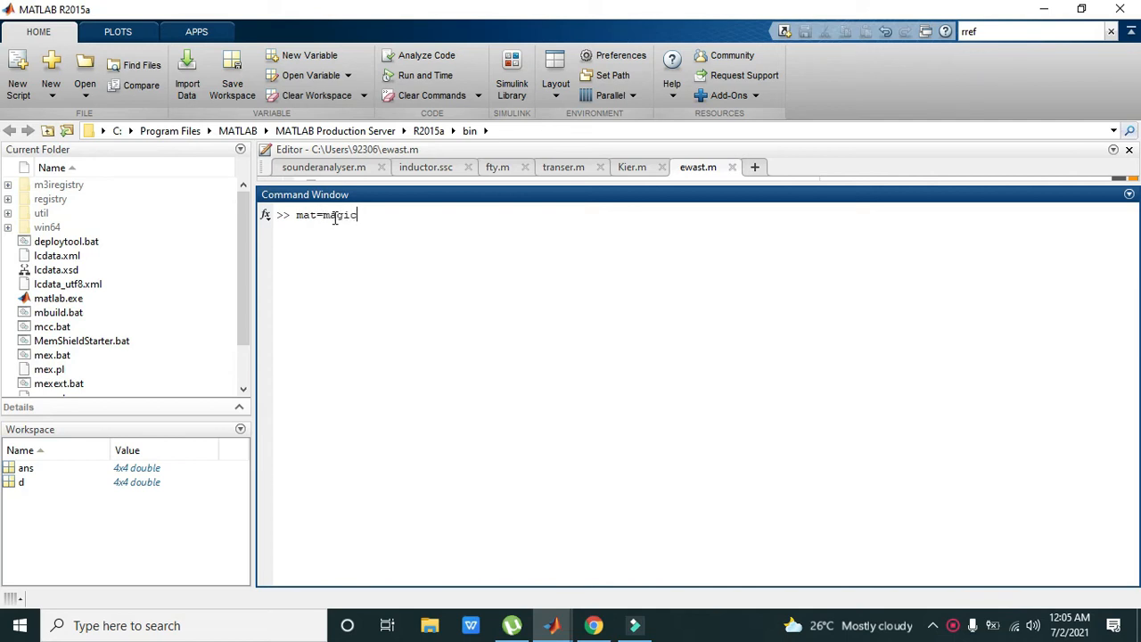
{"action": "type", "text": "(4)"}
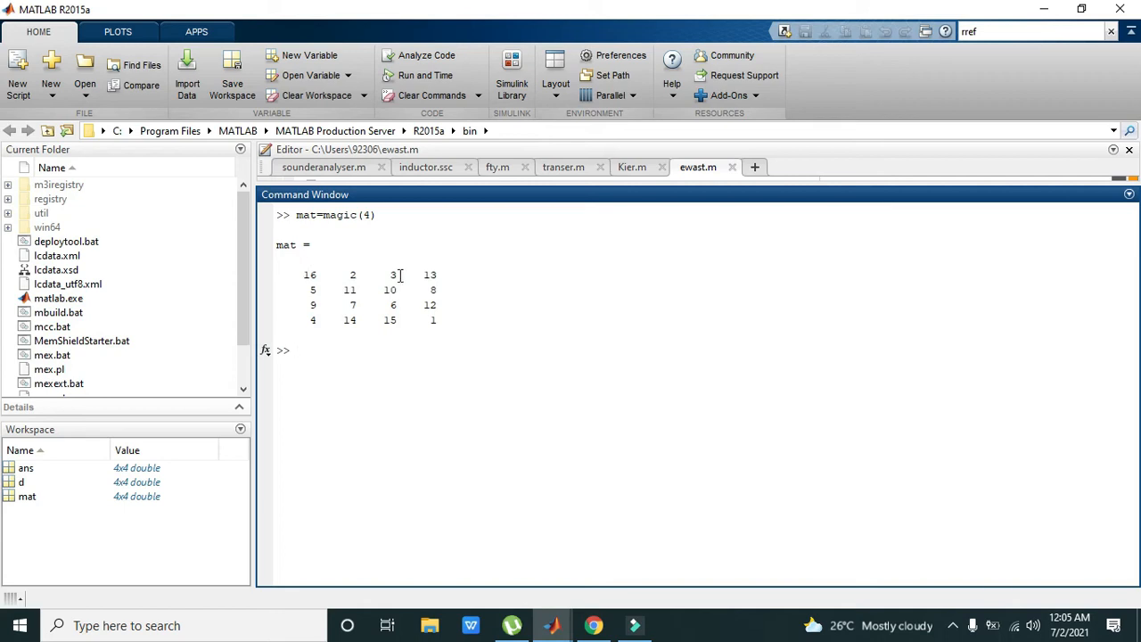
{"action": "mouse_move", "coordinate": [319, 256]}
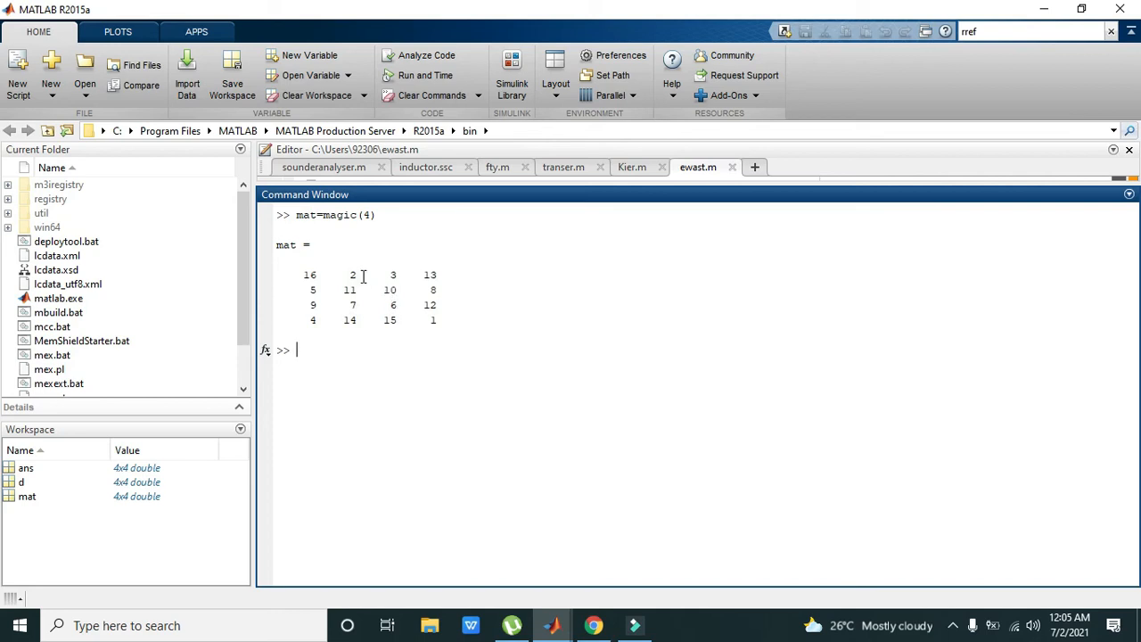
{"action": "mouse_move", "coordinate": [409, 341]}
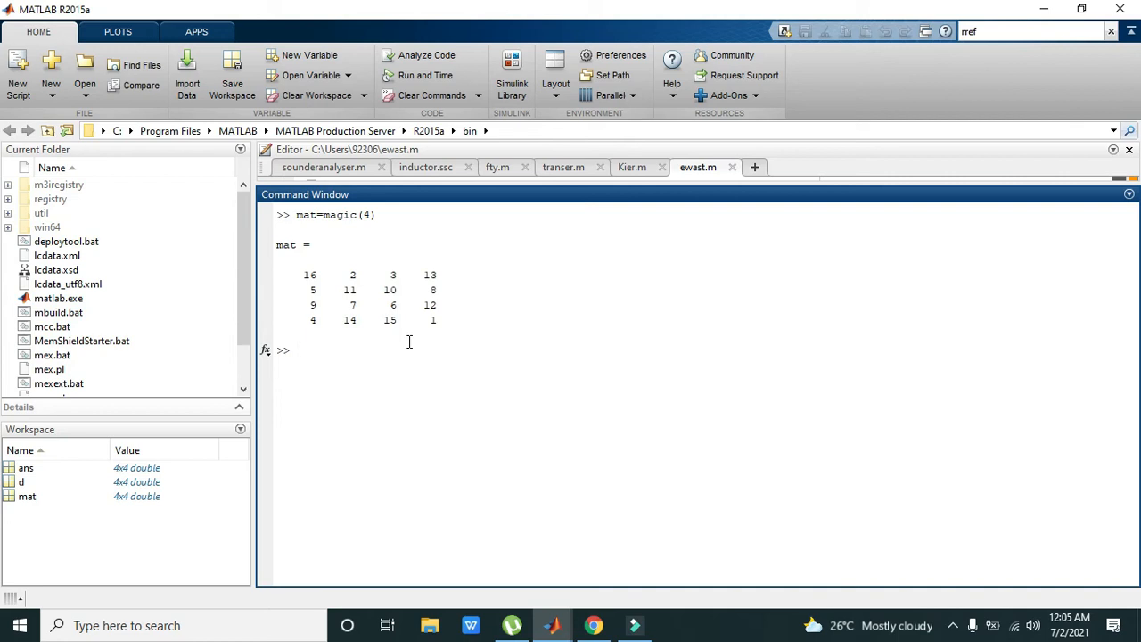
Run ans0=rref(mat) to show the reduced row echelon form of the magic matrix
{"action": "type", "text": "ans0"}
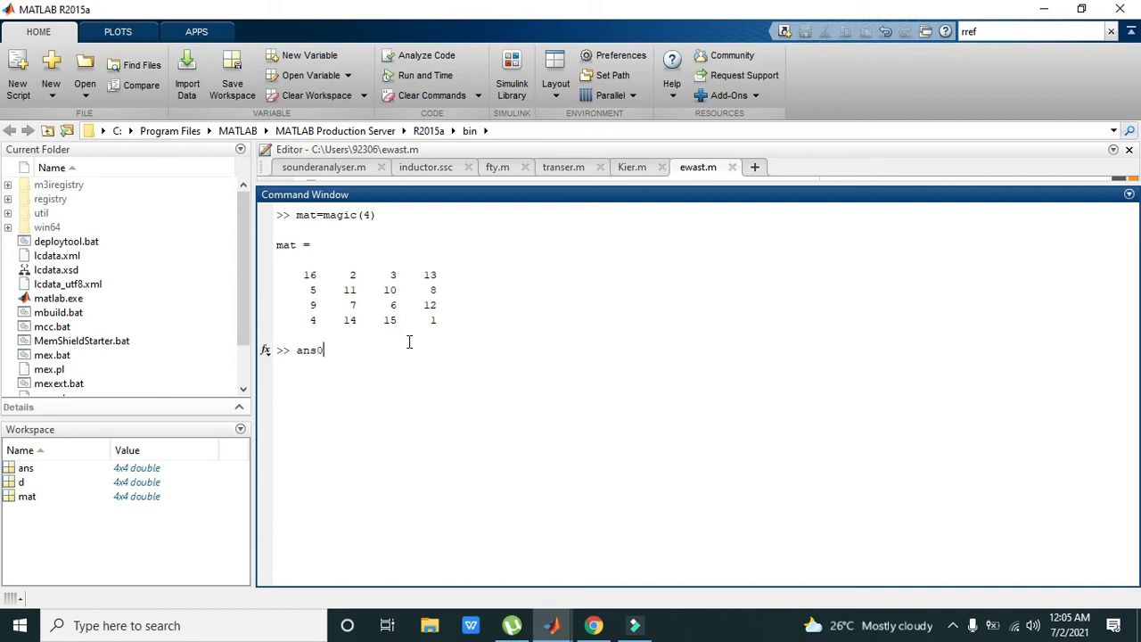
{"action": "type", "text": "="}
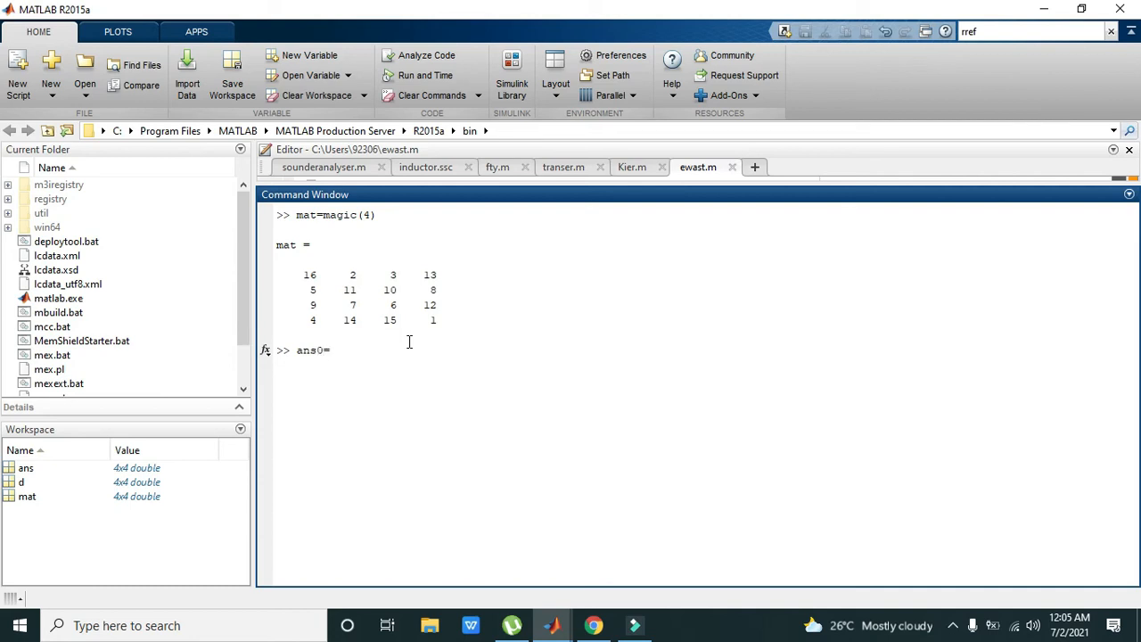
{"action": "type", "text": "rref(mat"}
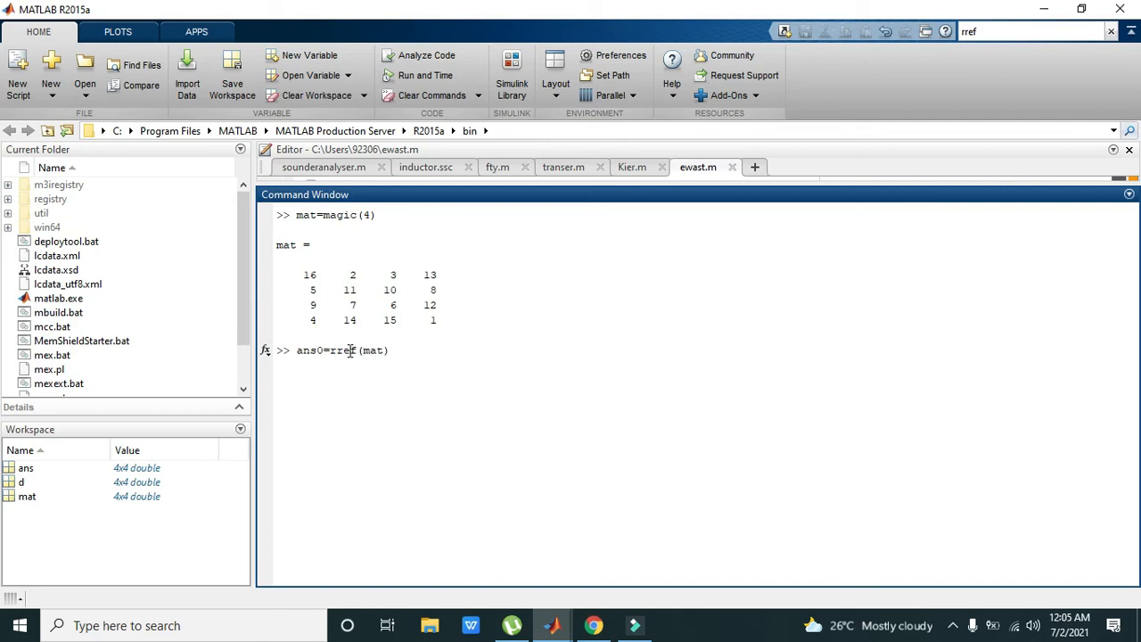
{"action": "double_click", "coordinate": [343, 350]}
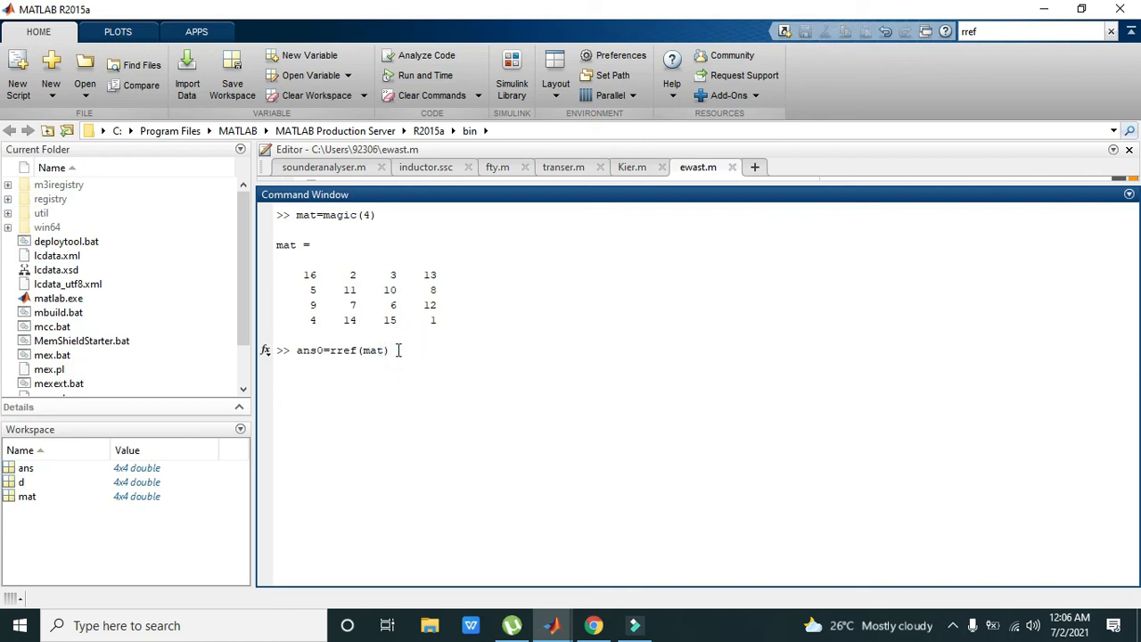
{"action": "key", "text": "enter"}
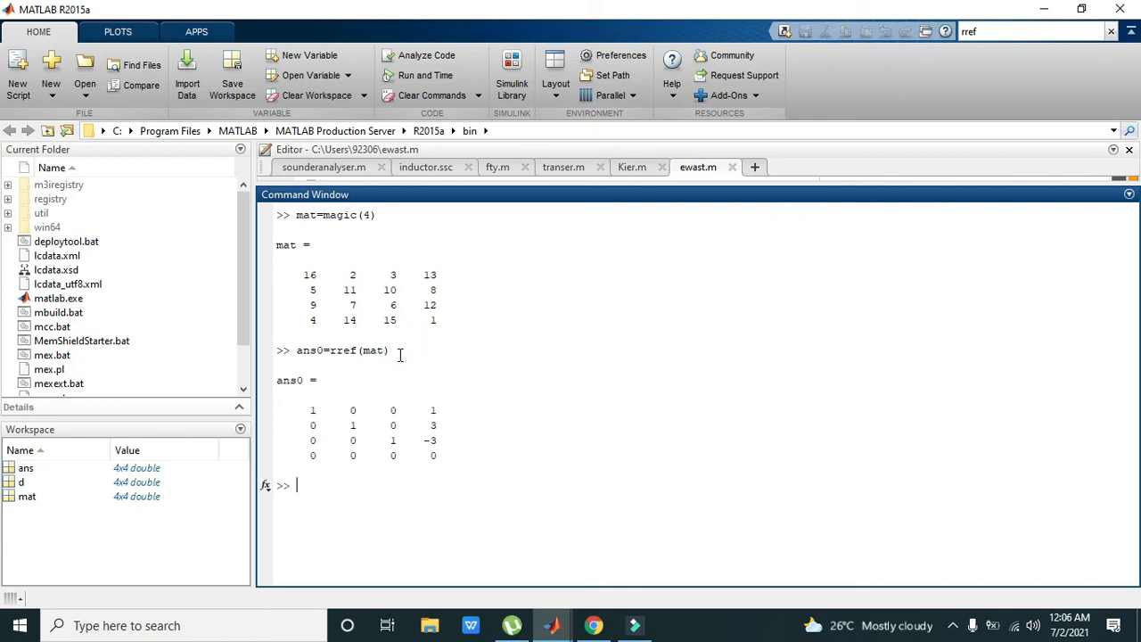